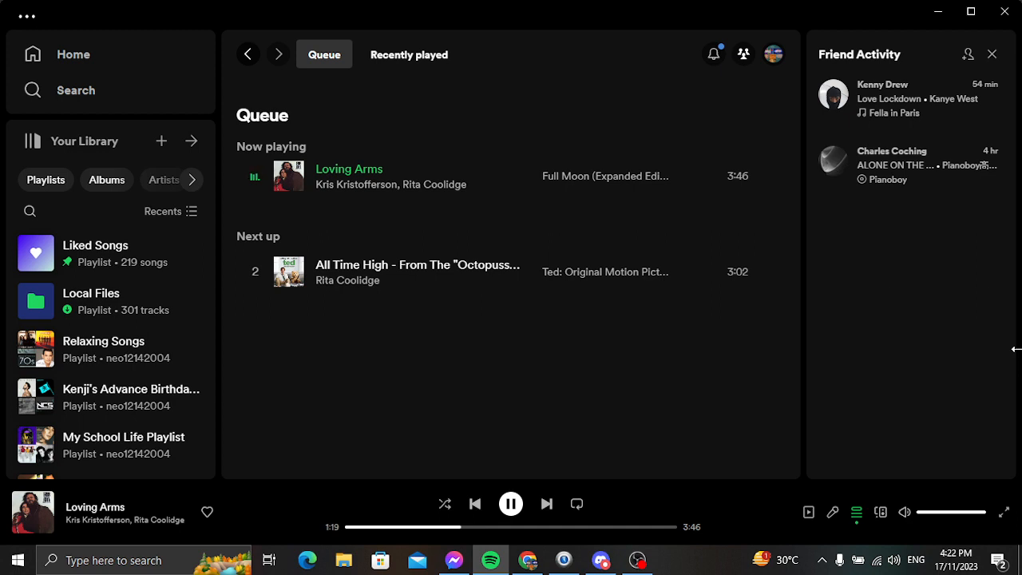
# Step: Pause "Loving Arms" in Spotify and switch to the OBS Studio window
pyautogui.click(510, 503)
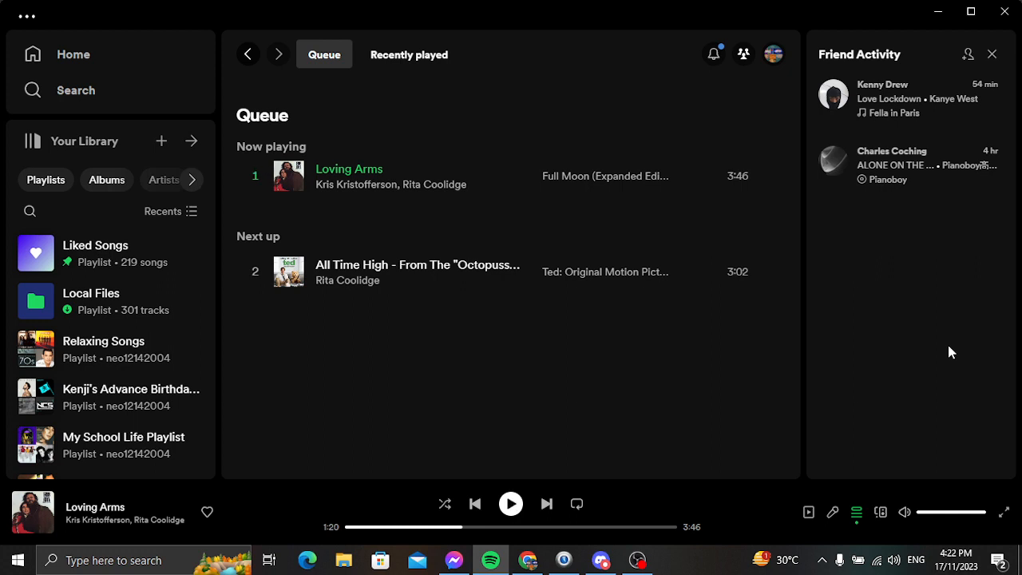
pyautogui.click(637, 560)
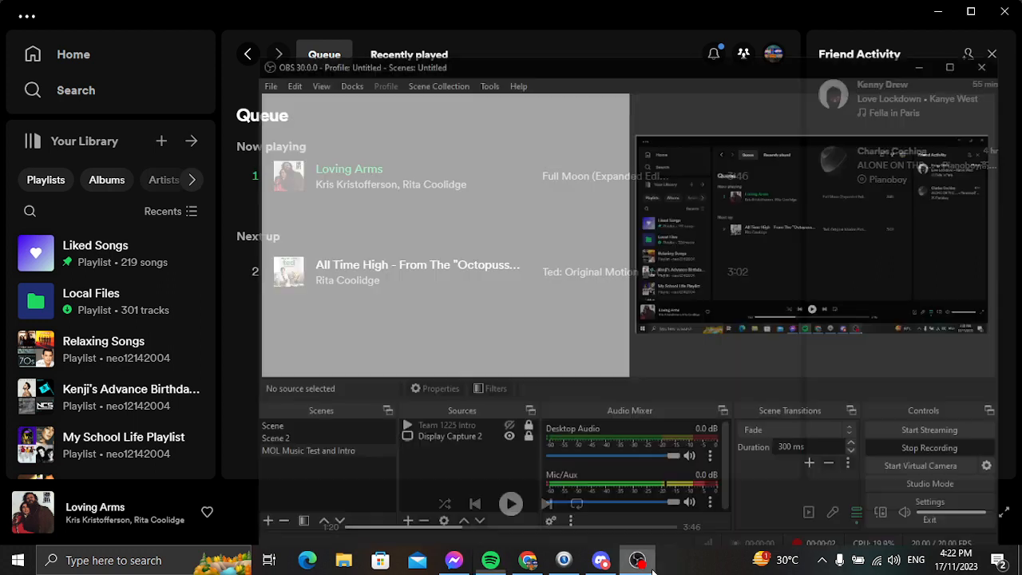